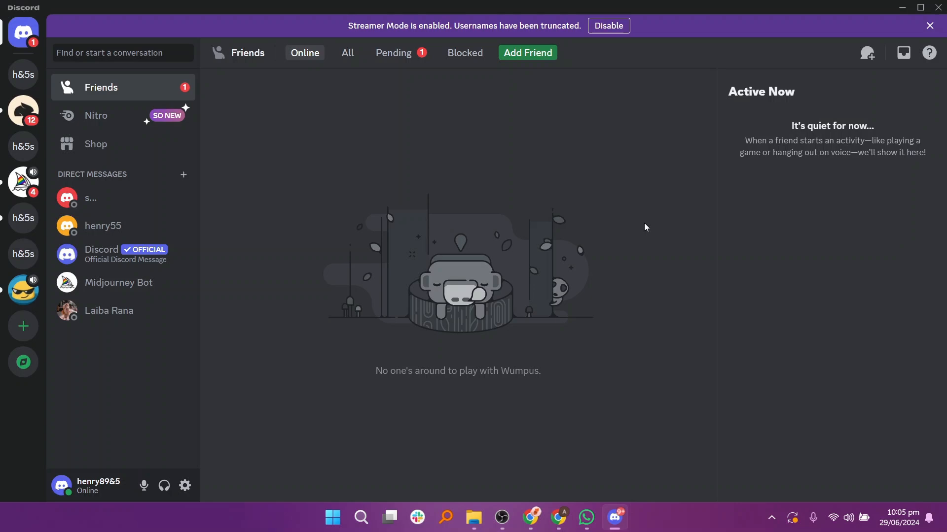
# Turn Wi-Fi off from the taskbar quick settings panel
pyautogui.click(846, 518)
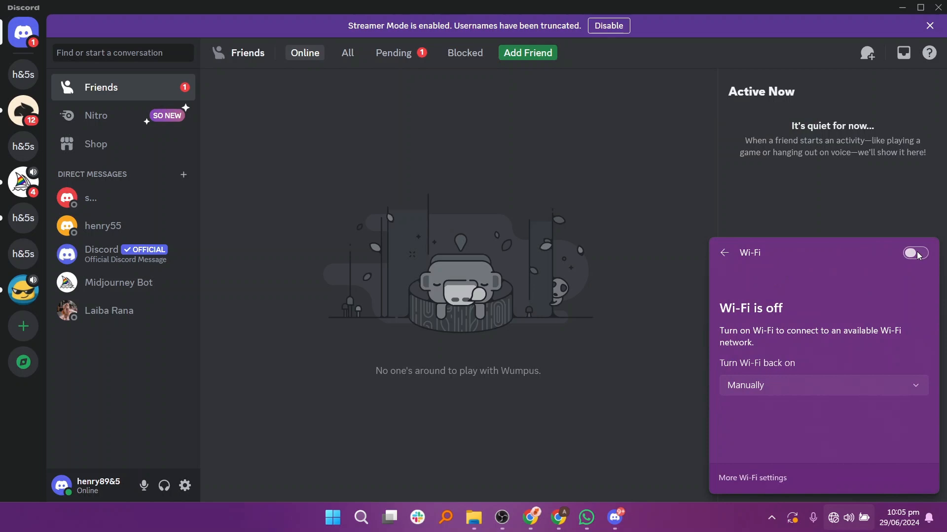
pyautogui.click(914, 253)
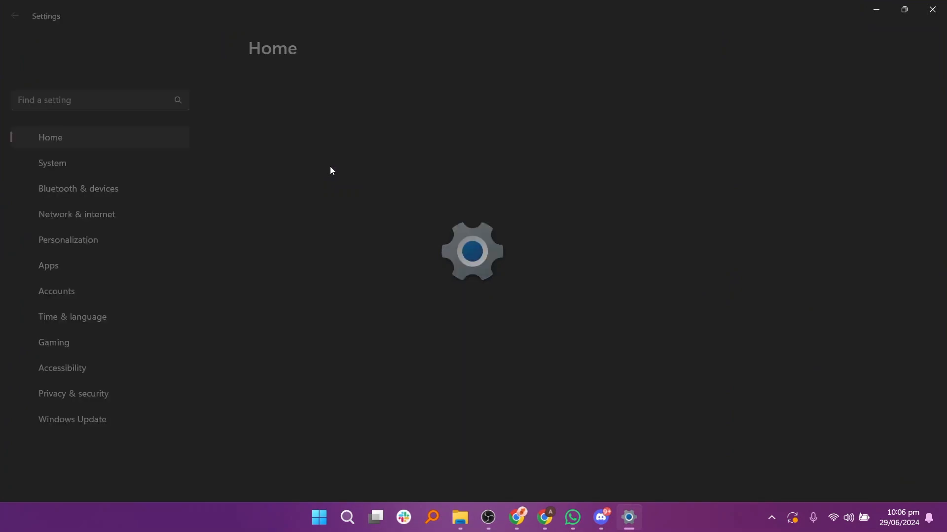
# Uninstall Discord from Installed apps, then close the Settings window
pyautogui.click(48, 266)
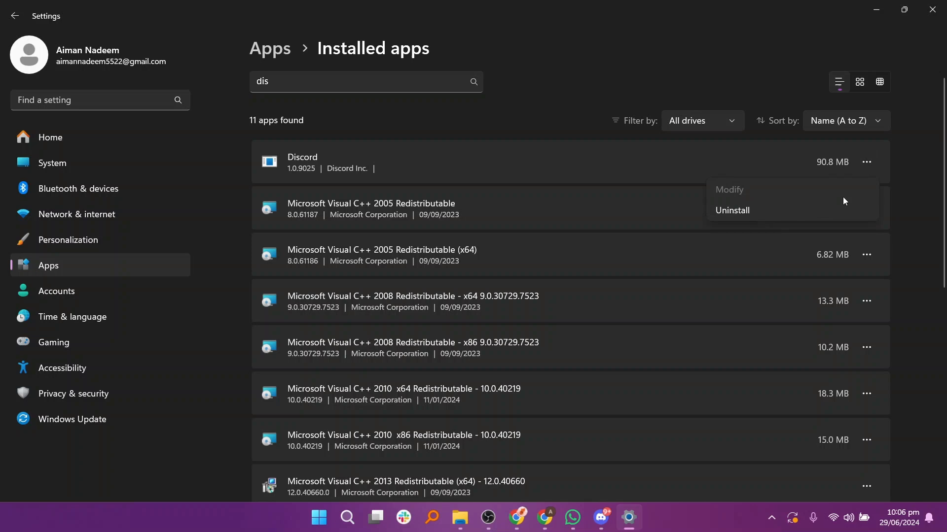
pyautogui.moveTo(775, 223)
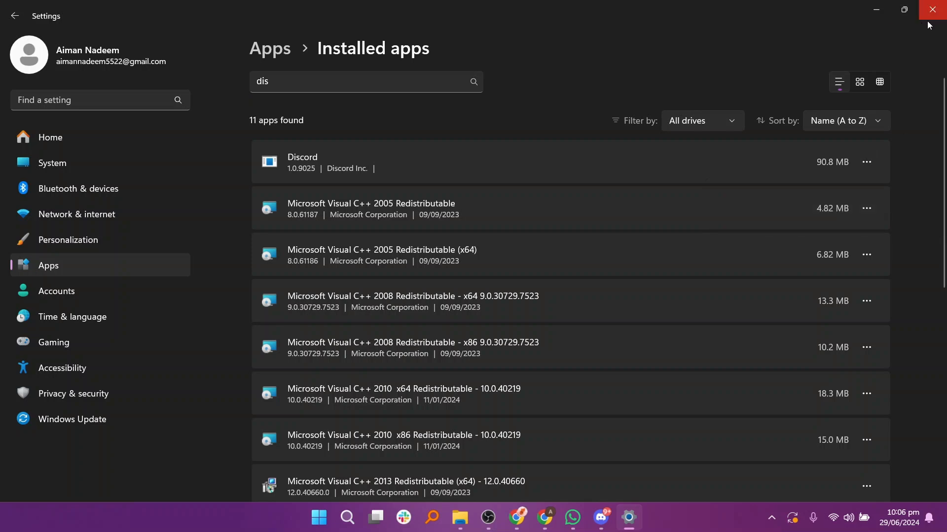
pyautogui.click(935, 10)
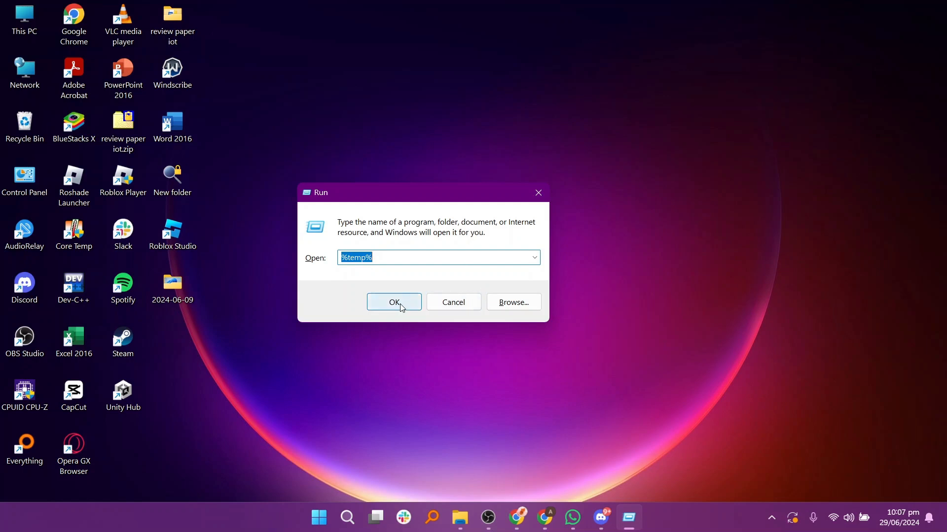
# Open the %temp% folder from Run and select its temporary files
pyautogui.click(393, 302)
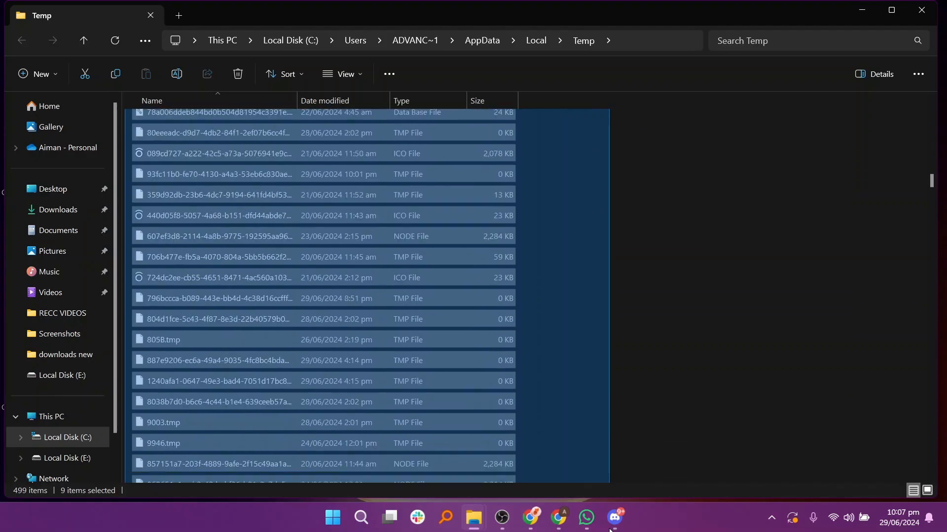
pyautogui.click(237, 74)
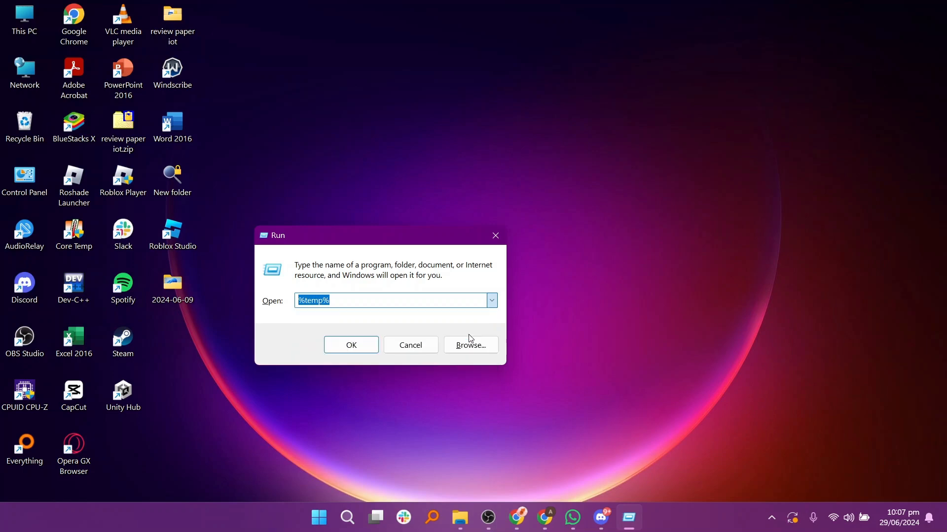
# Open AppData\Local in File Explorer and select the Discord folder
pyautogui.click(350, 345)
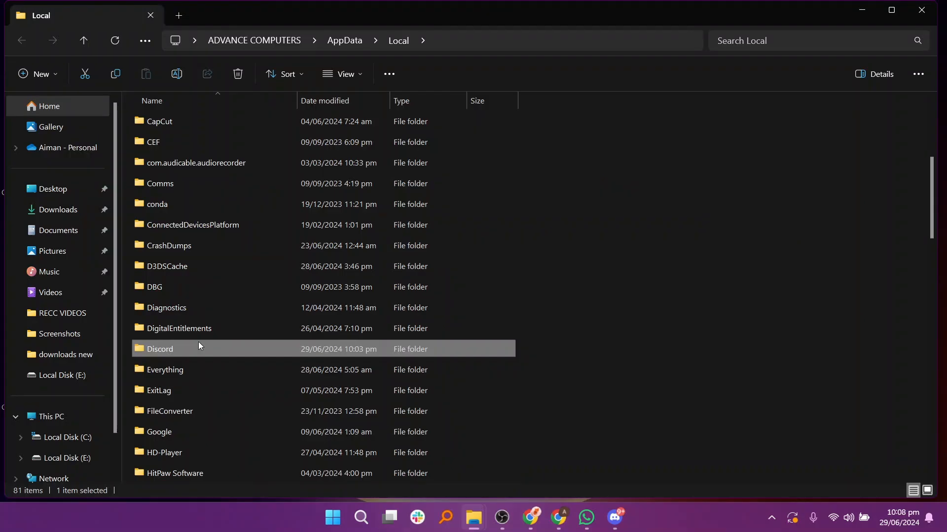